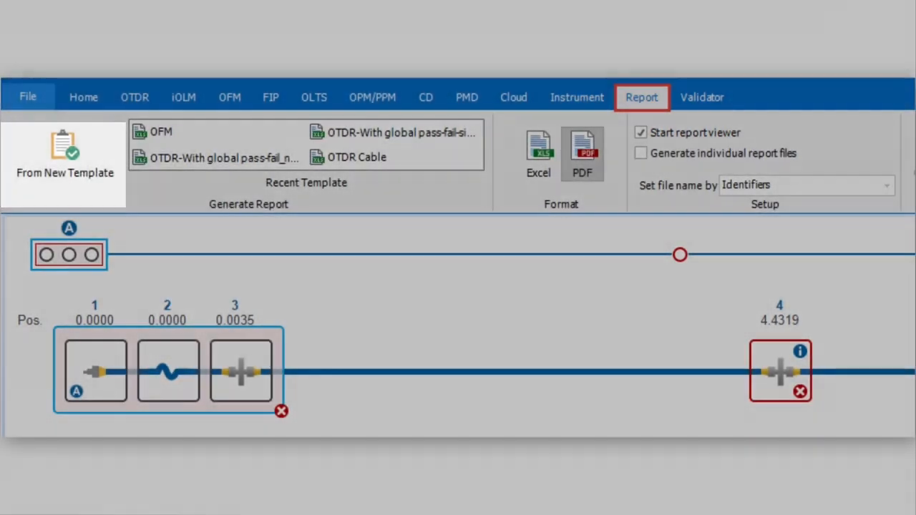
Start a new PDF report using From New Template on the Report tab.
left_click(64, 158)
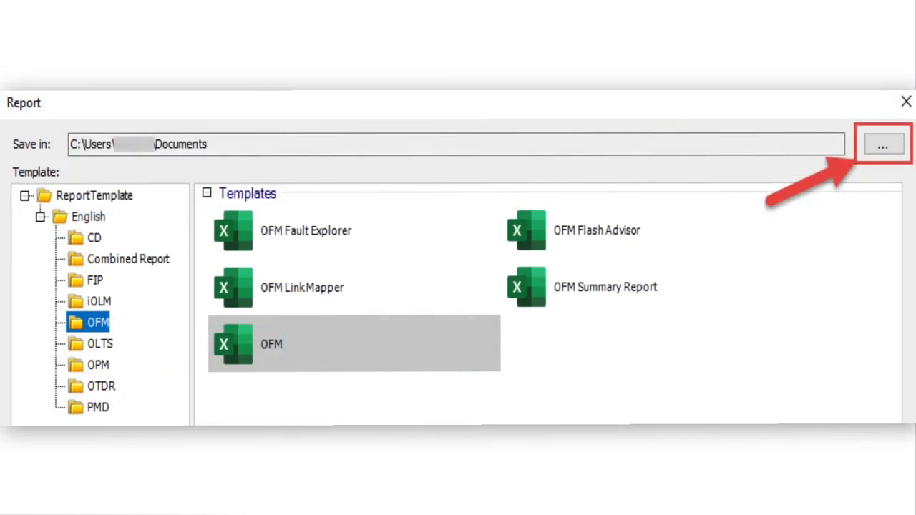
Open the Save in browse button to pick the report's save location.
left_click(883, 143)
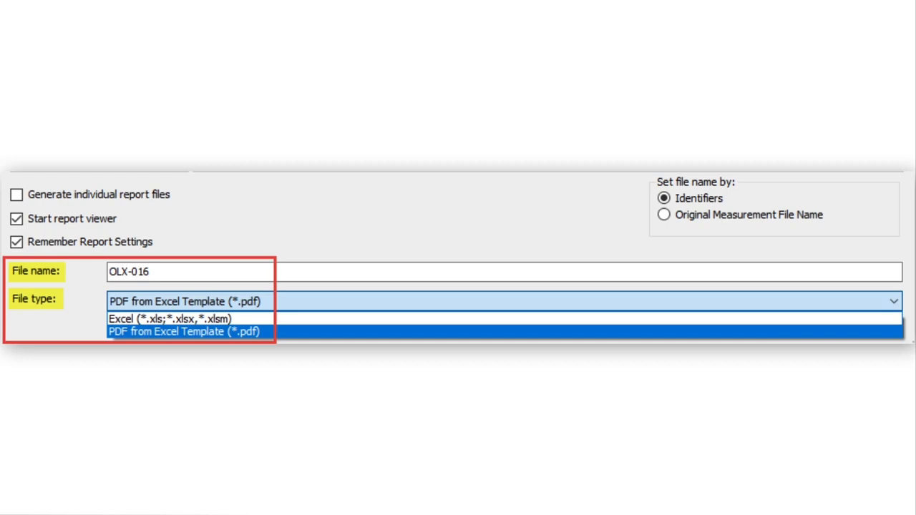
Set the file type to 'PDF from Excel Template (*.pdf)' for report OLX-016.
left_click(185, 331)
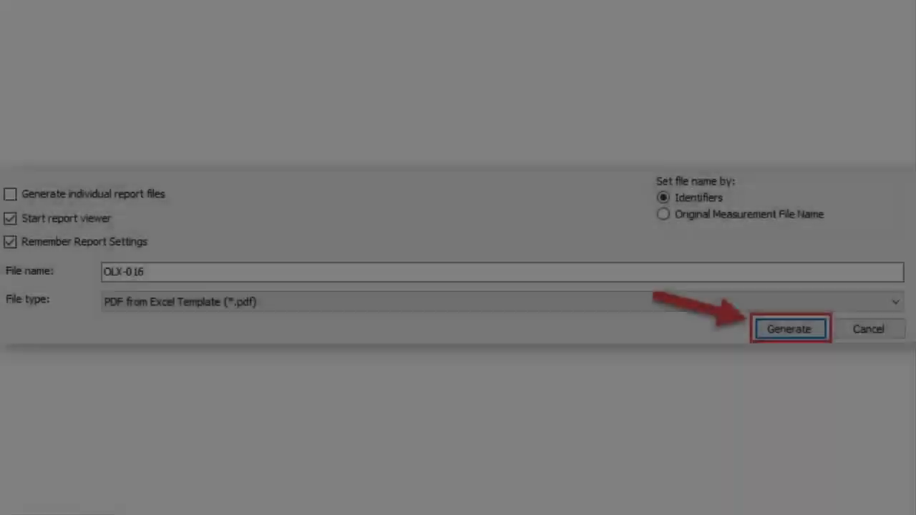